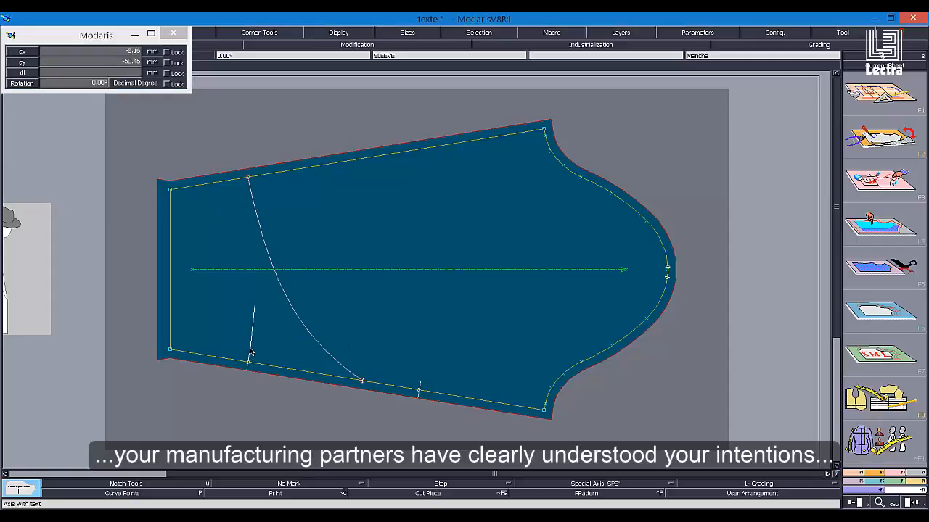
- Place a text instruction oriented along the short reference line at the sleeve's lower left
click(116, 32)
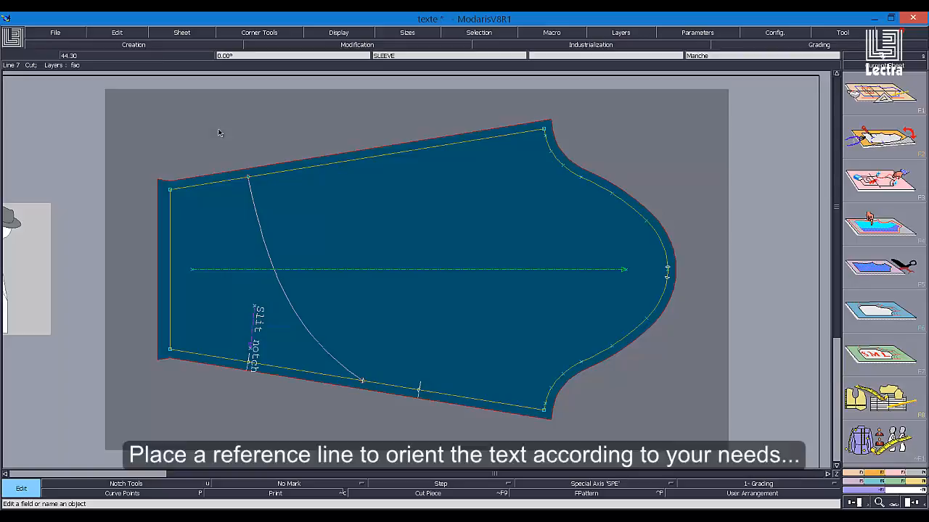
- Start the comment 'Sleeve c' on the curved line near the top of the sleeve
click(116, 32)
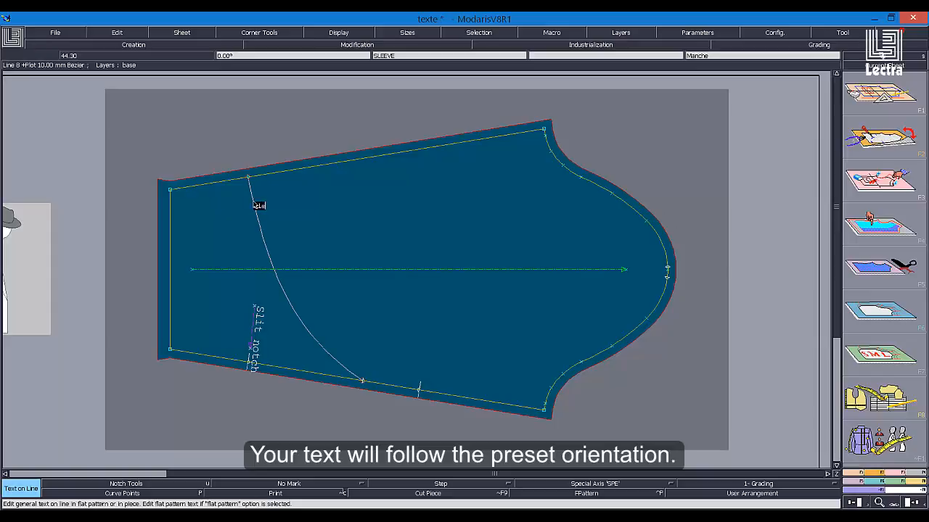
text(Sleeve c)
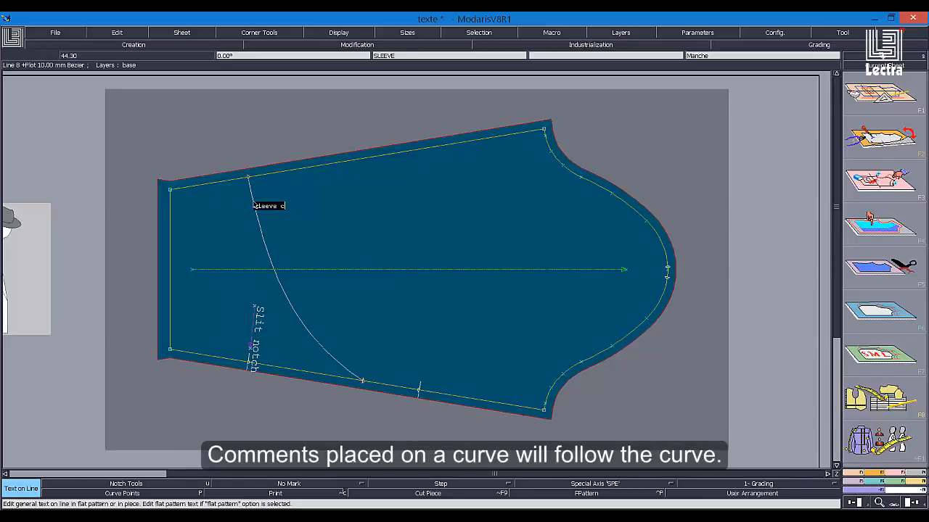